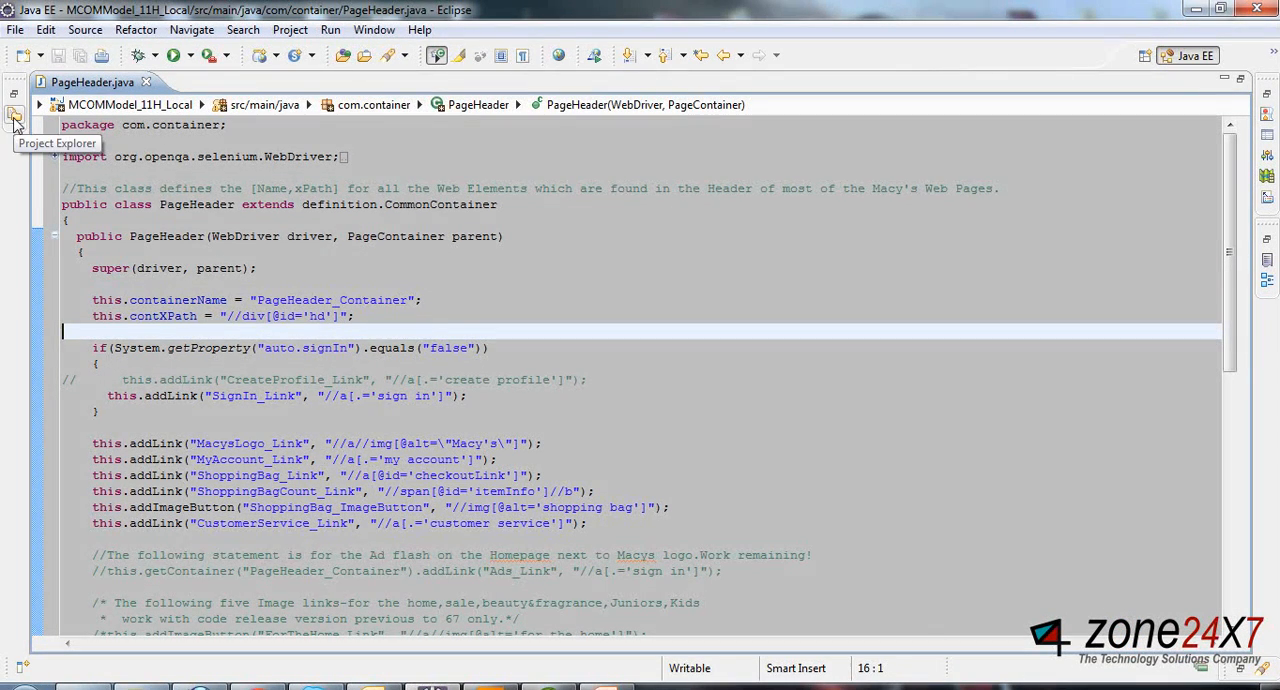
Restore the Project Explorer and bring up the MCOMModel_11H_Local project's SVN Team options
left_click(15, 116)
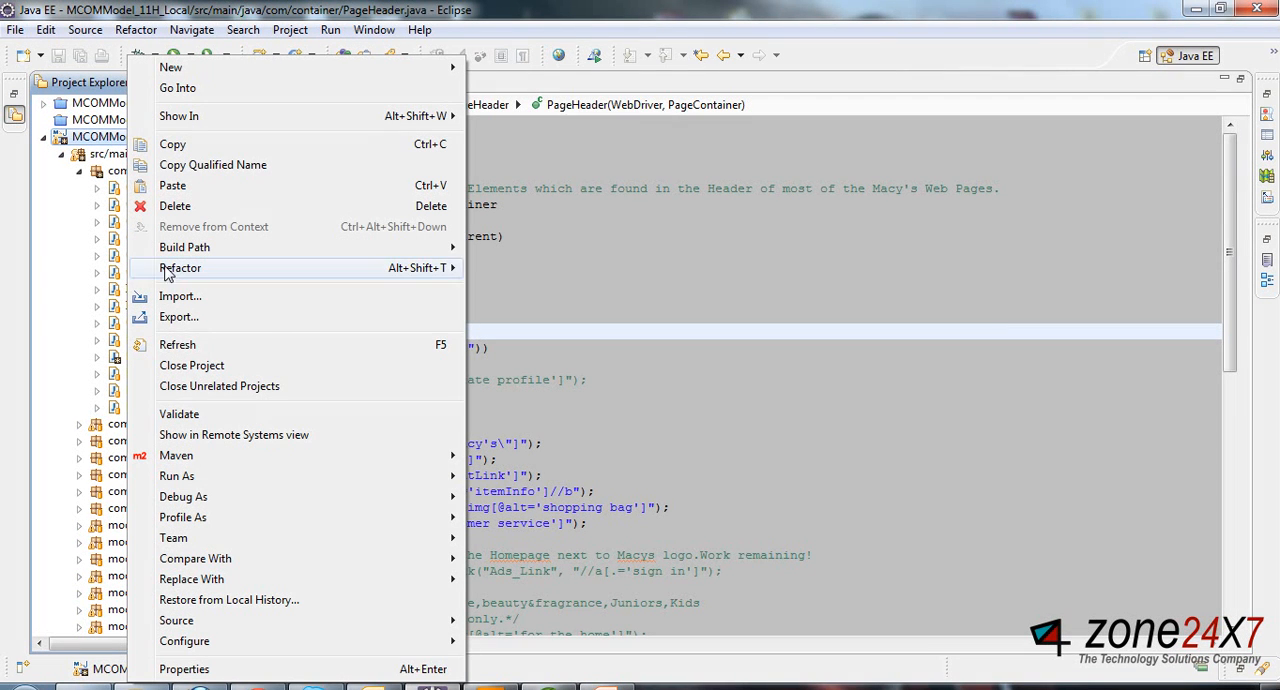
left_click(173, 538)
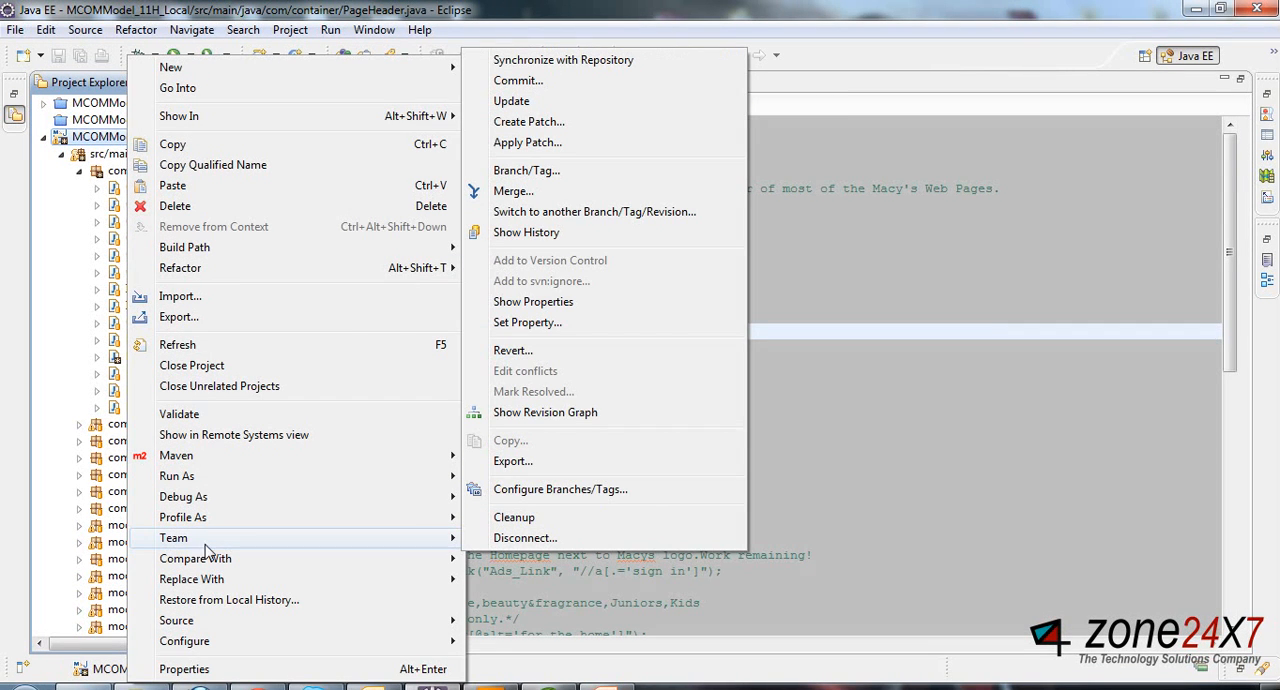
mouse_move(520, 100)
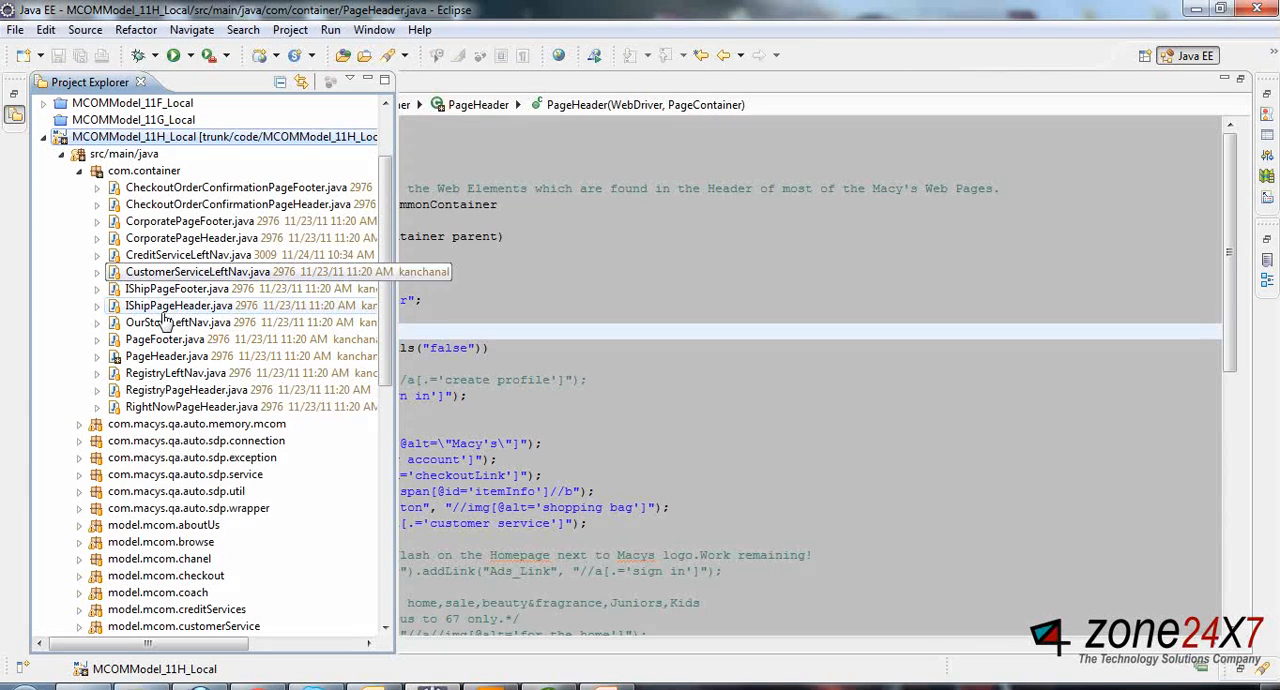
Run Team > Synchronize with Repository on MCOMModel_11H_Local to list differing files
left_click(166, 356)
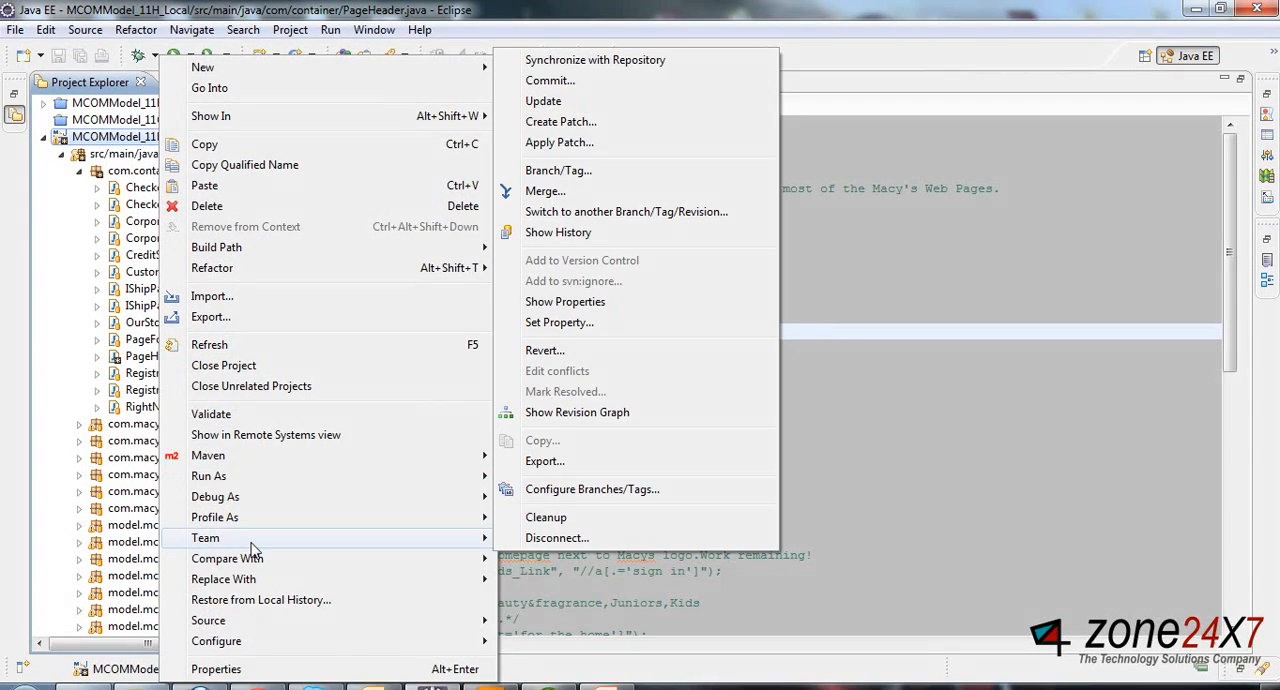
mouse_move(595, 59)
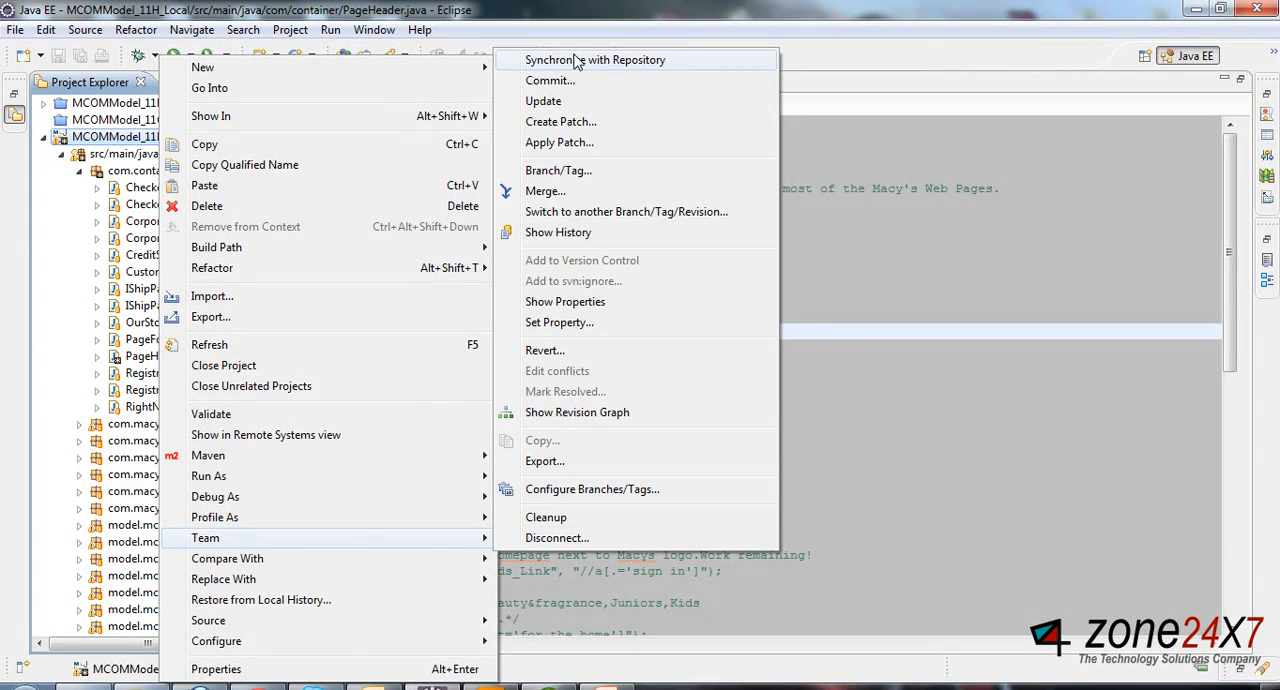
left_click(595, 60)
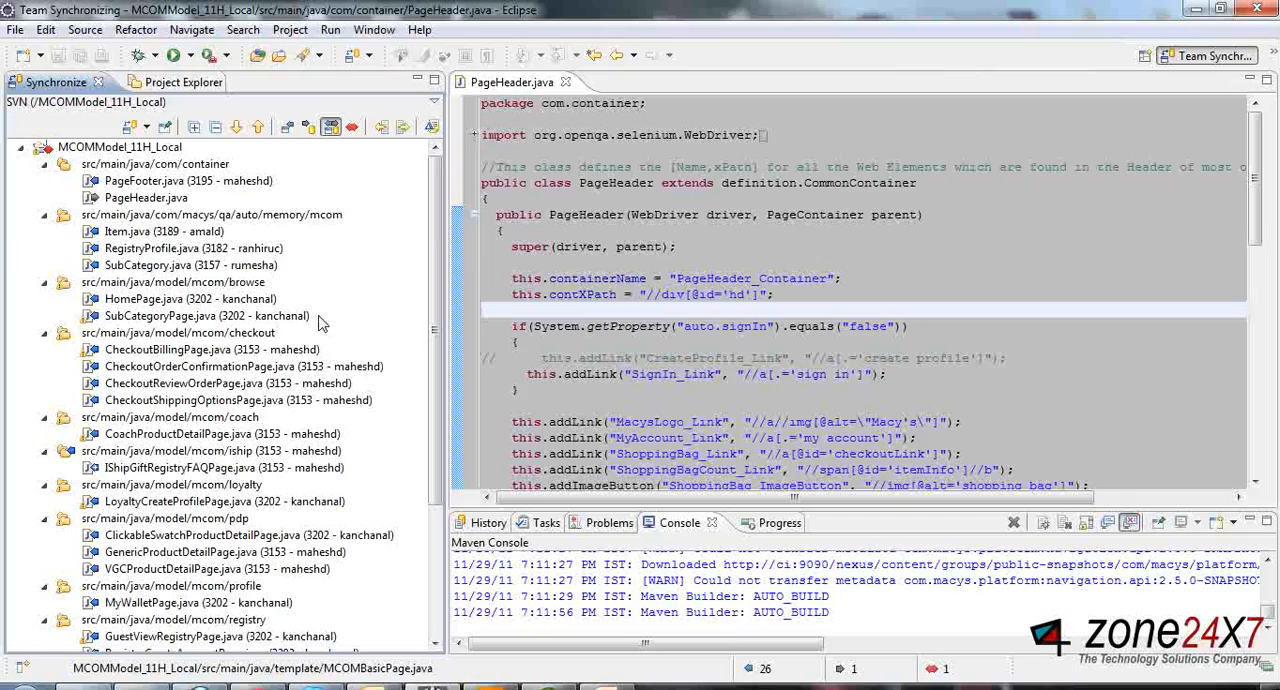
Compare local MCOMBasicPage.java (3119) against remote revision 3202 side by side
left_click(147, 197)
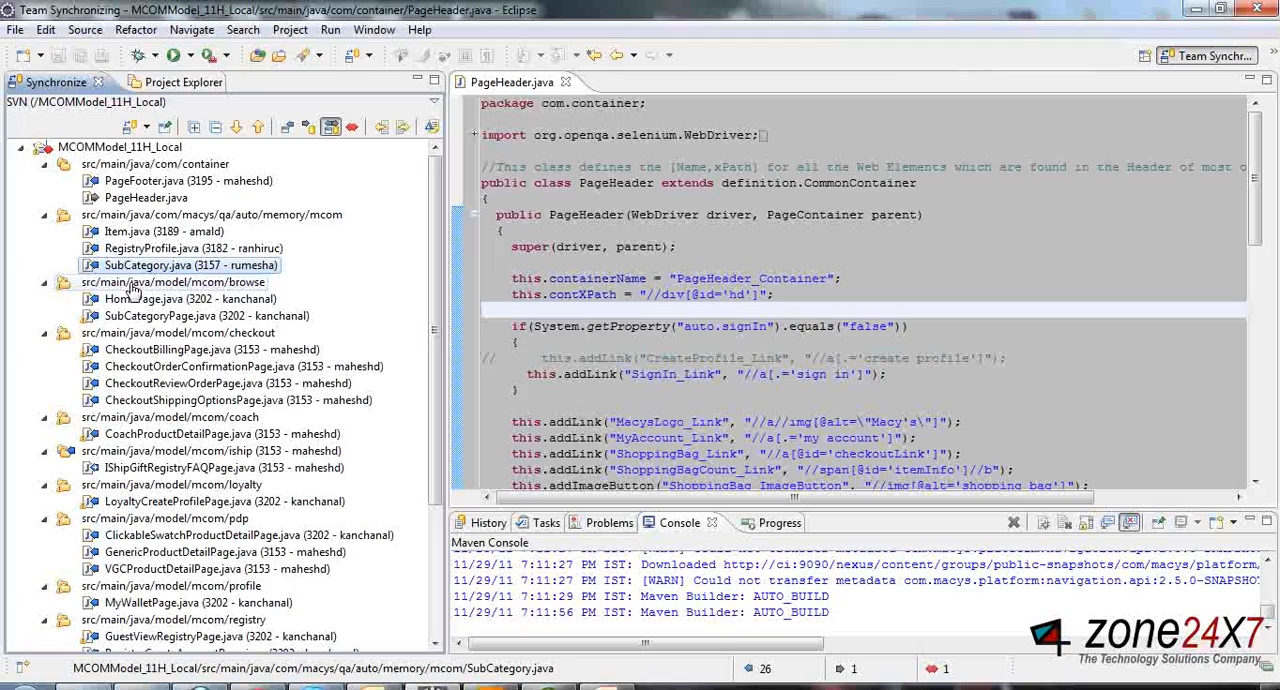
scroll("down", 3)
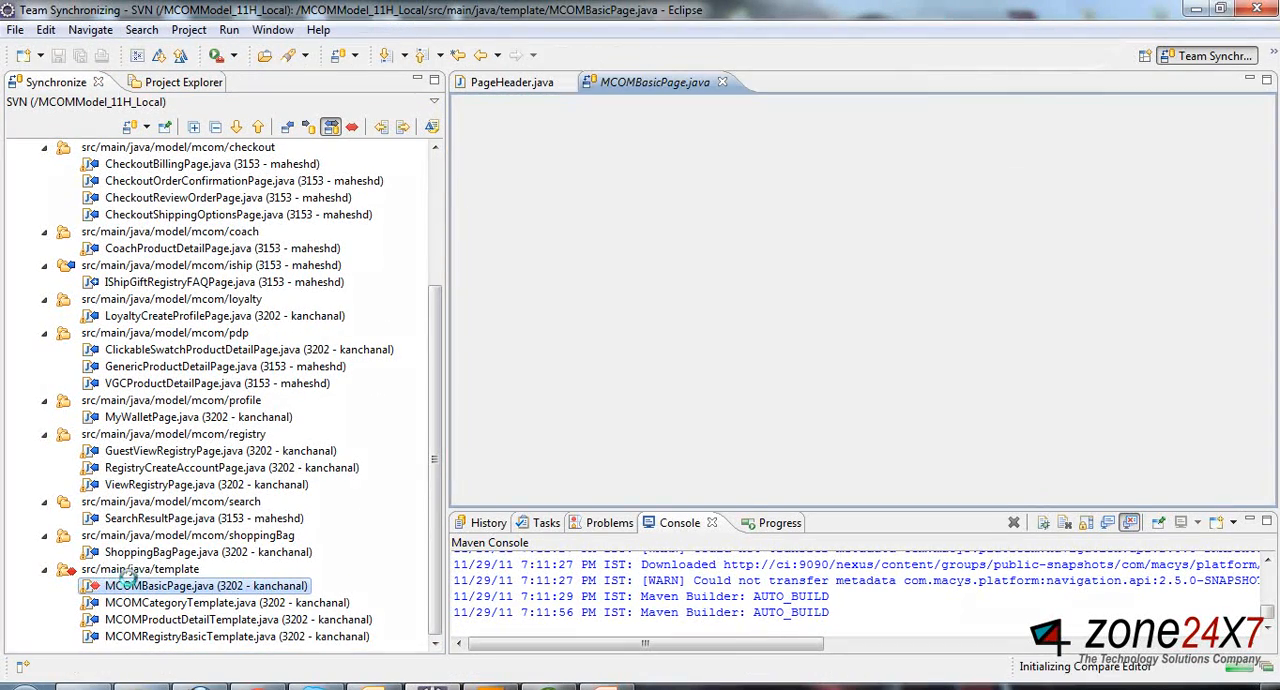
double_click(206, 585)
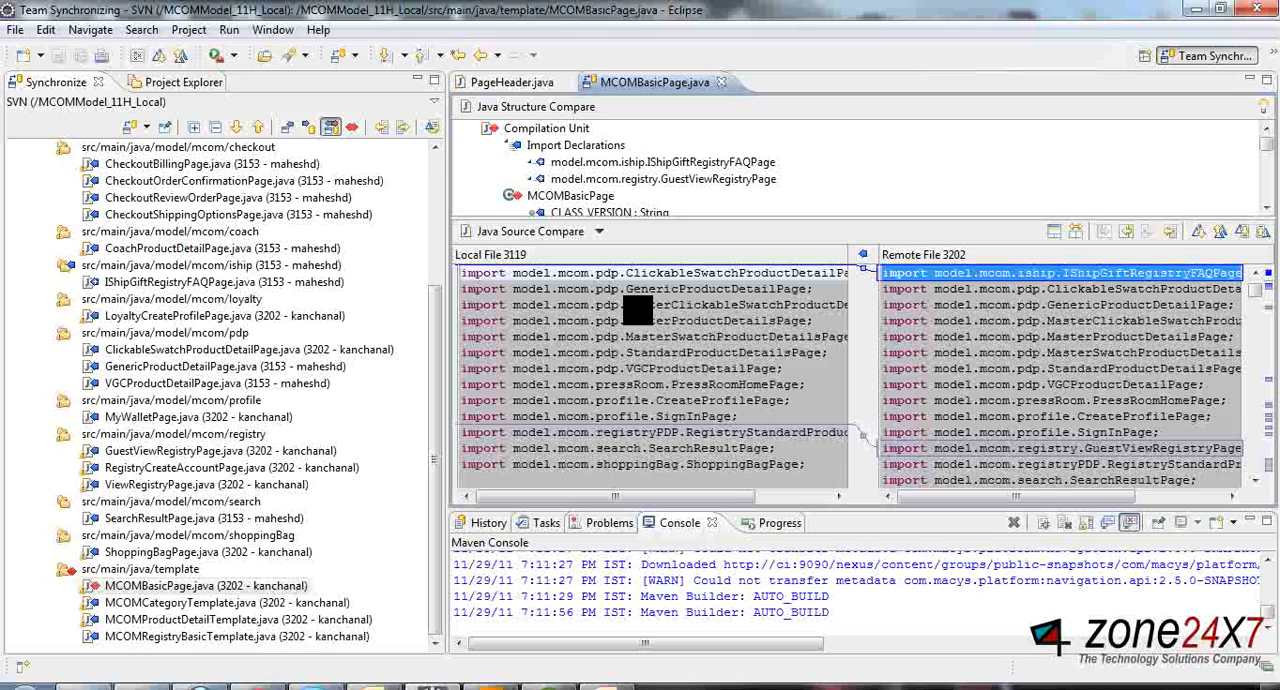
right_click(190, 585)
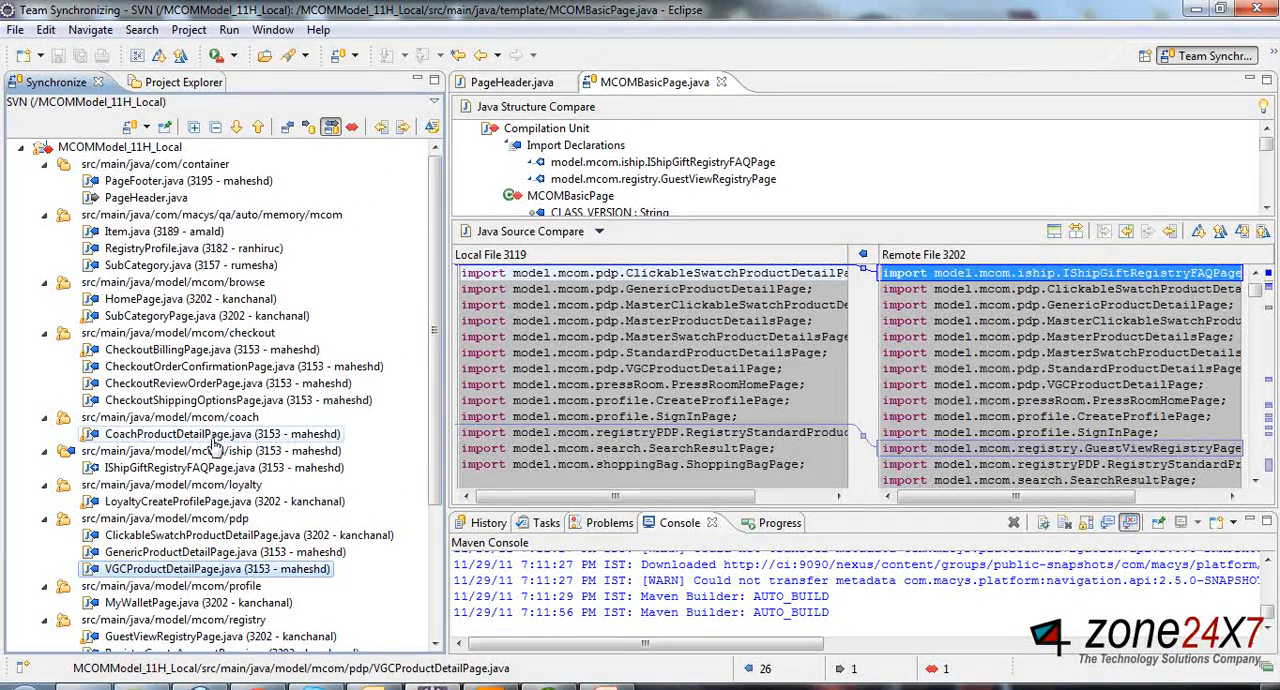
left_click(145, 197)
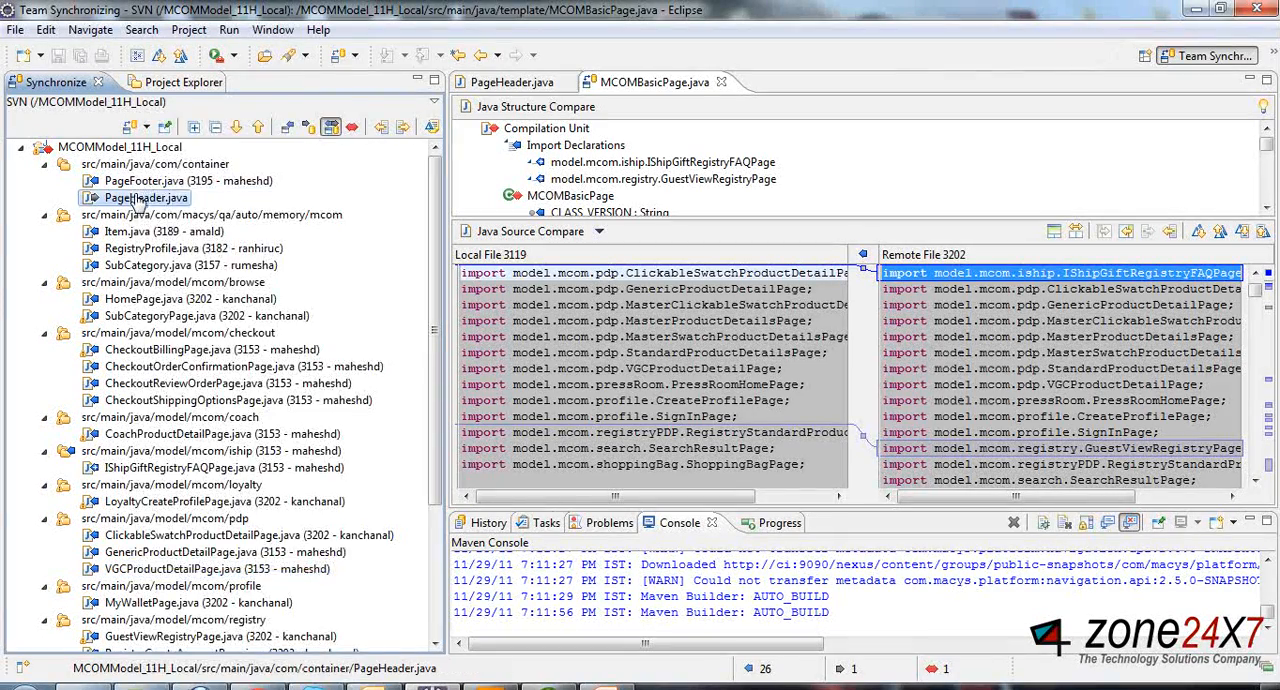
right_click(148, 197)
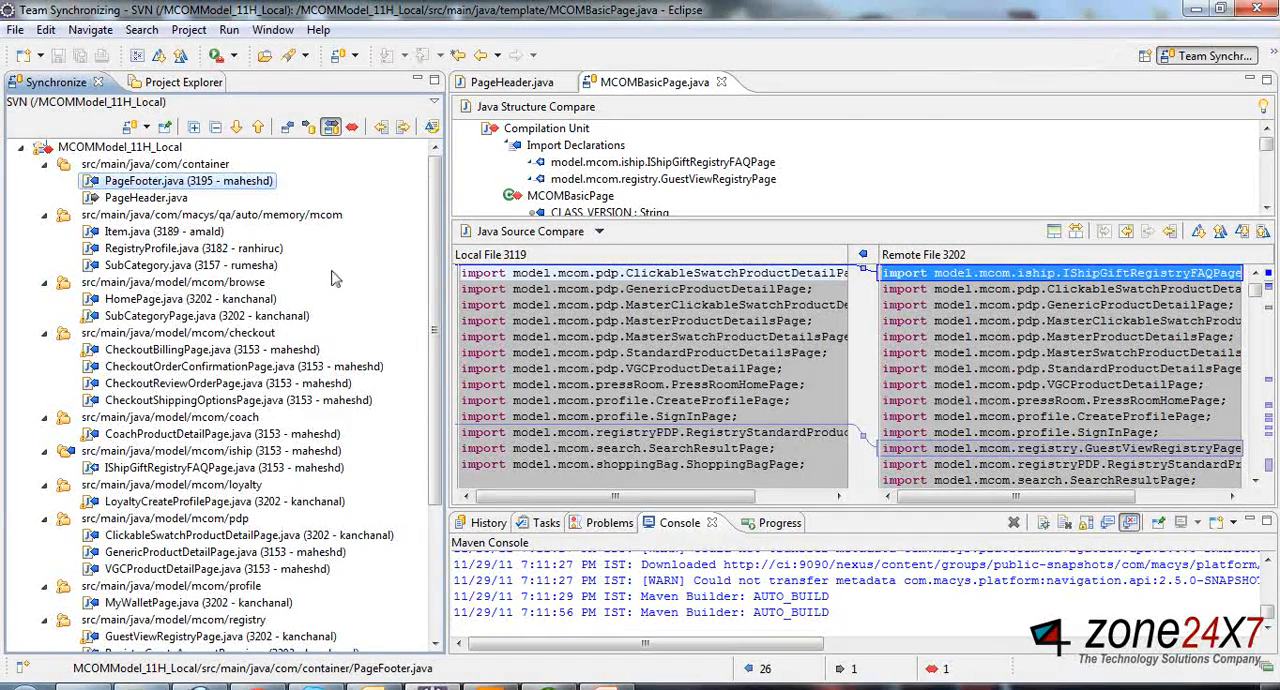
scroll("down", 3)
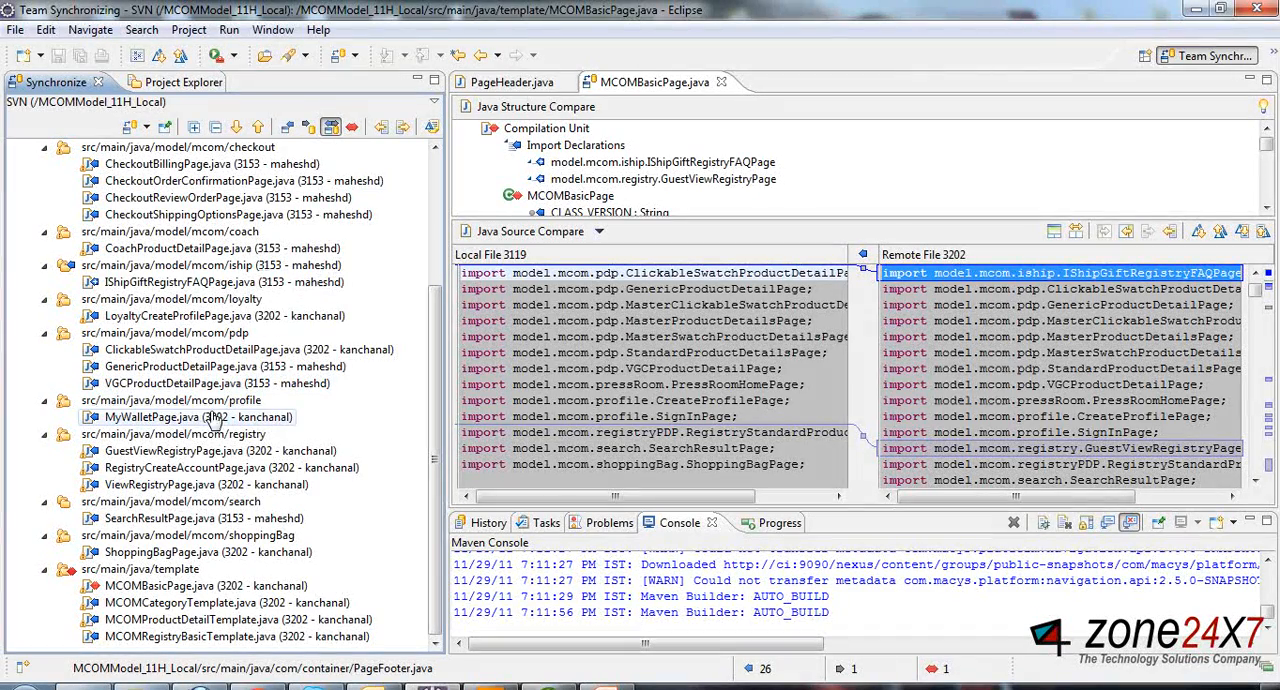